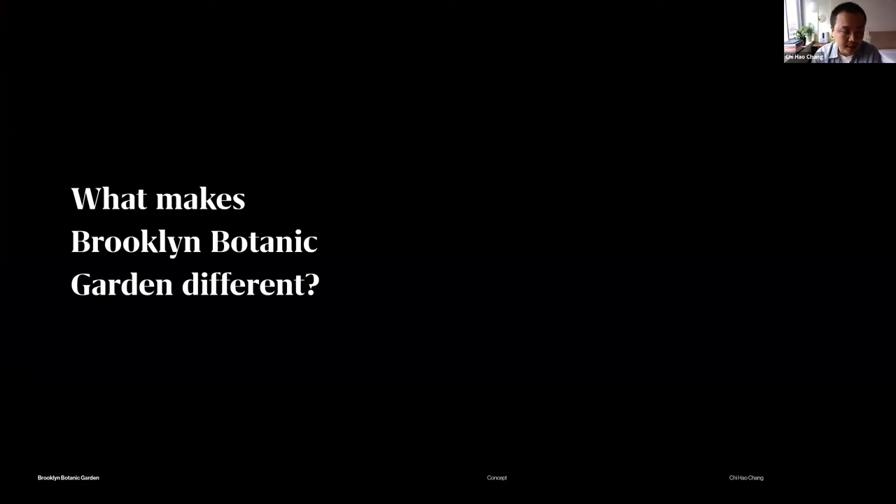
Step: Advance from the 'What makes Brooklyn Botanic Garden different?' slide to the 1926 garden photograph
key(Right)
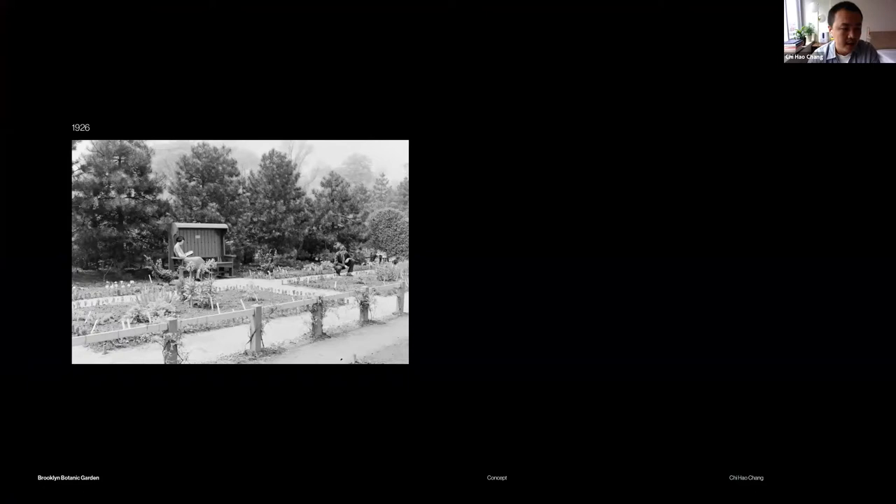